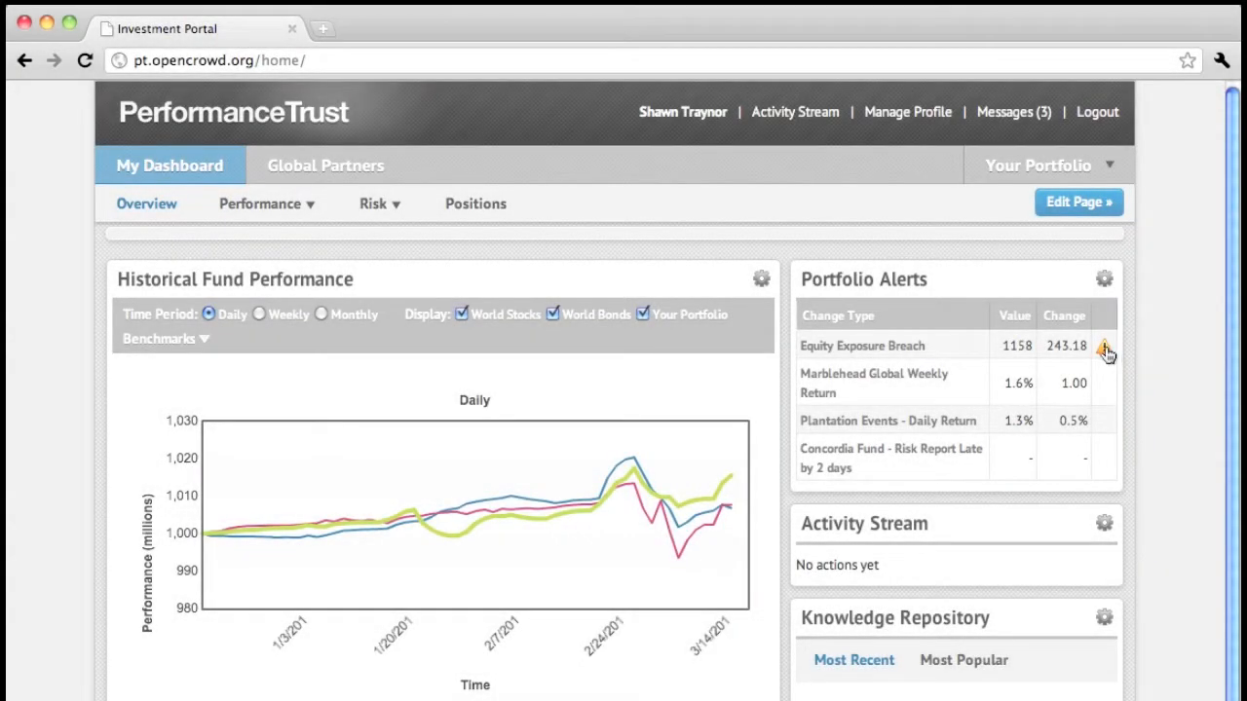
Step: View the Global Partners Fund equity exposure breach alert with its limit and recommended action
{"action": "left_click", "coordinate": [1107, 347]}
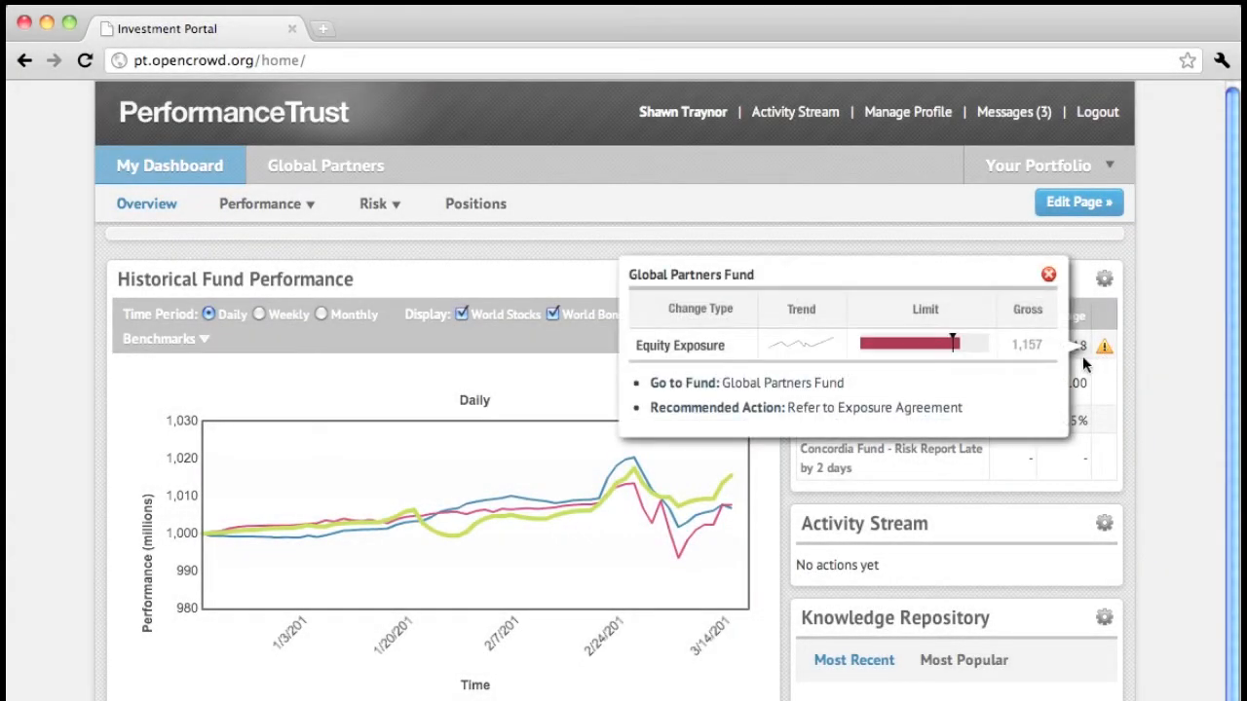
{"action": "mouse_move", "coordinate": [976, 440]}
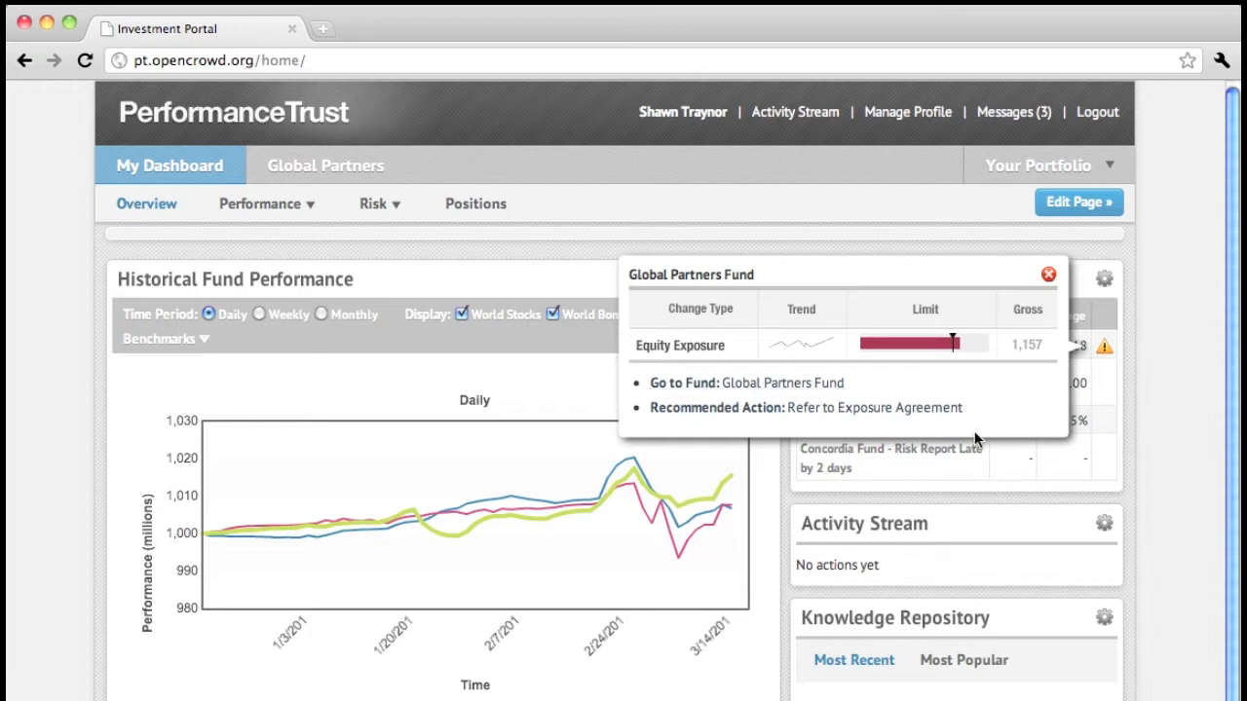
{"action": "mouse_move", "coordinate": [993, 431]}
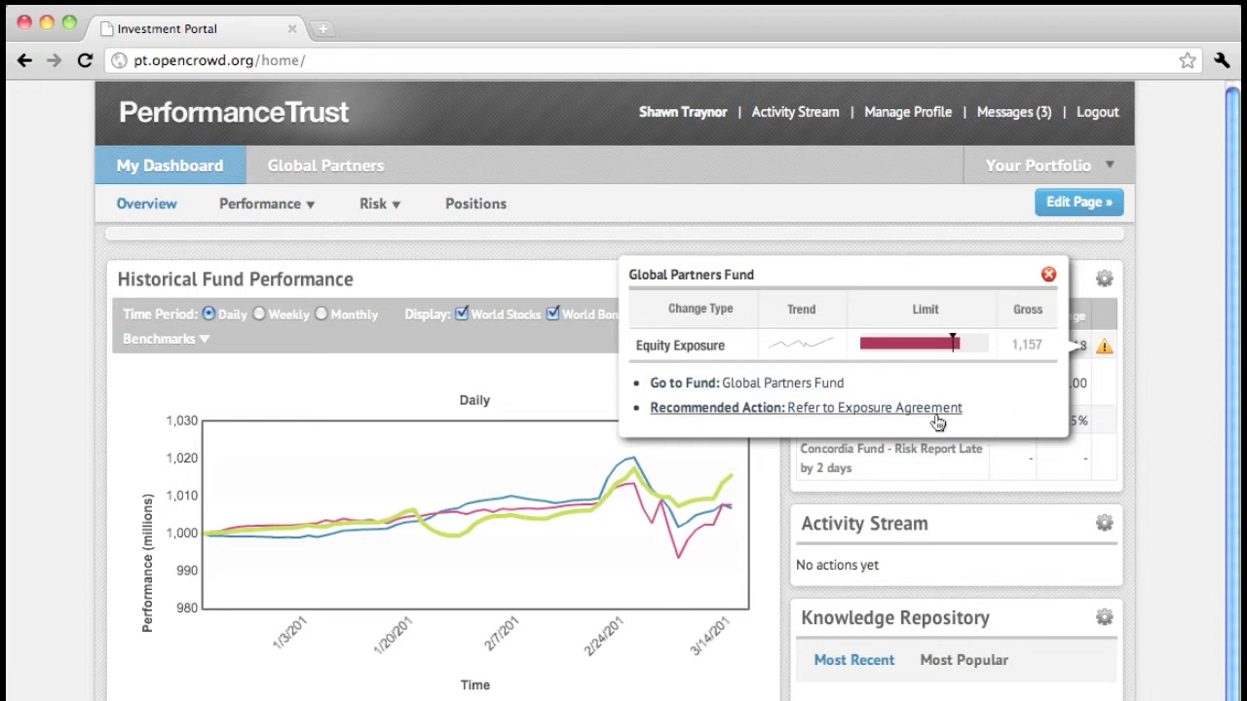
Step: Follow 'Refer to Exposure Agreement' to the Investment Advisory Agreement document
{"action": "left_click", "coordinate": [873, 407]}
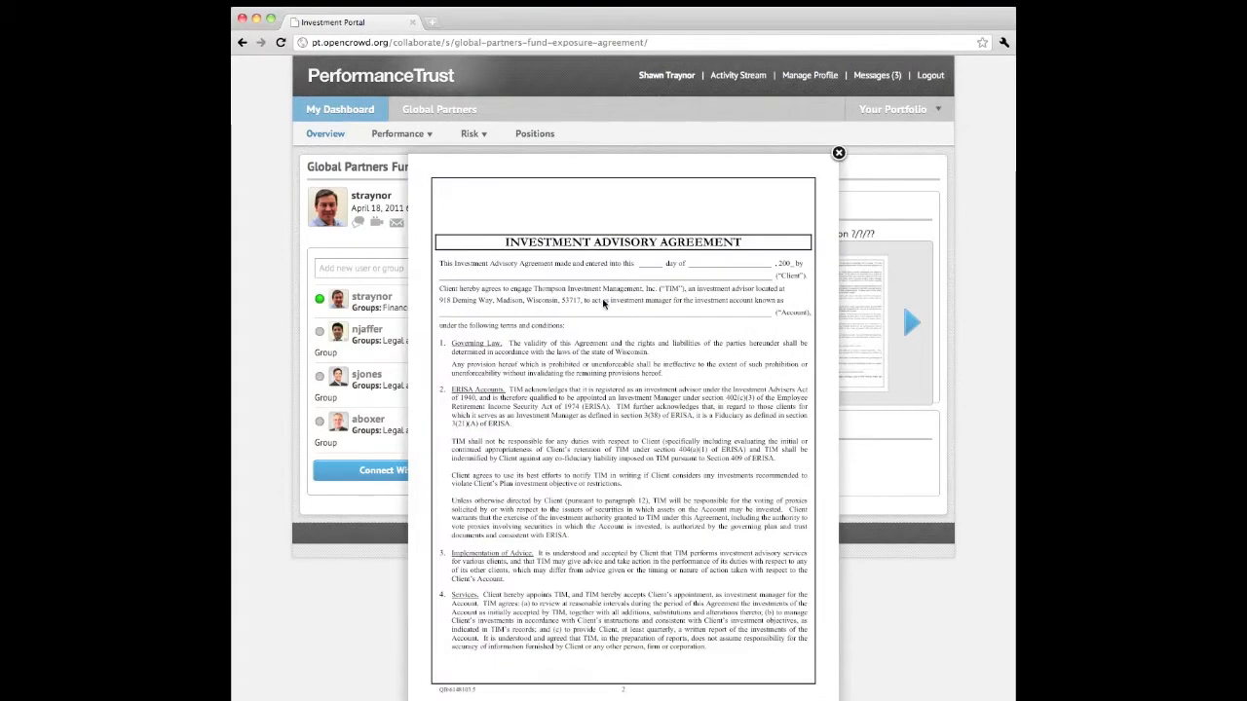
Step: Page through the signatures and fee schedule, then close the agreement viewer
{"action": "scroll", "scroll_direction": "down", "scroll_amount": 3}
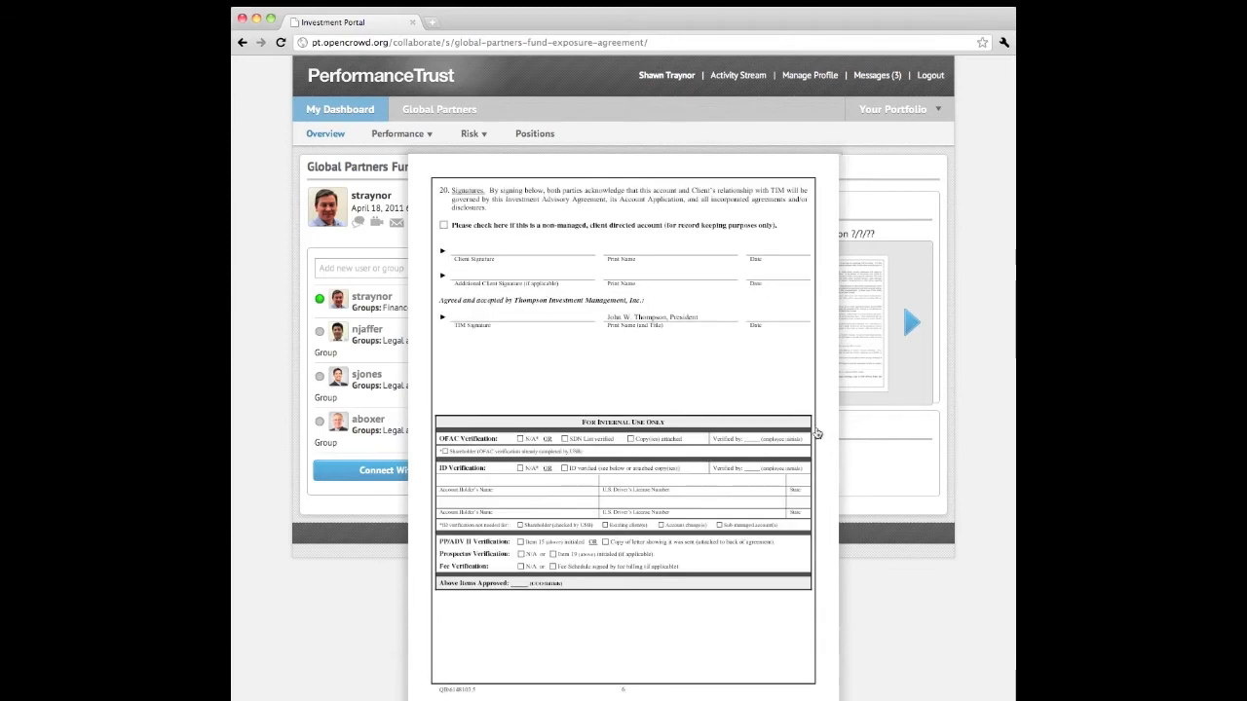
{"action": "left_click", "coordinate": [815, 430]}
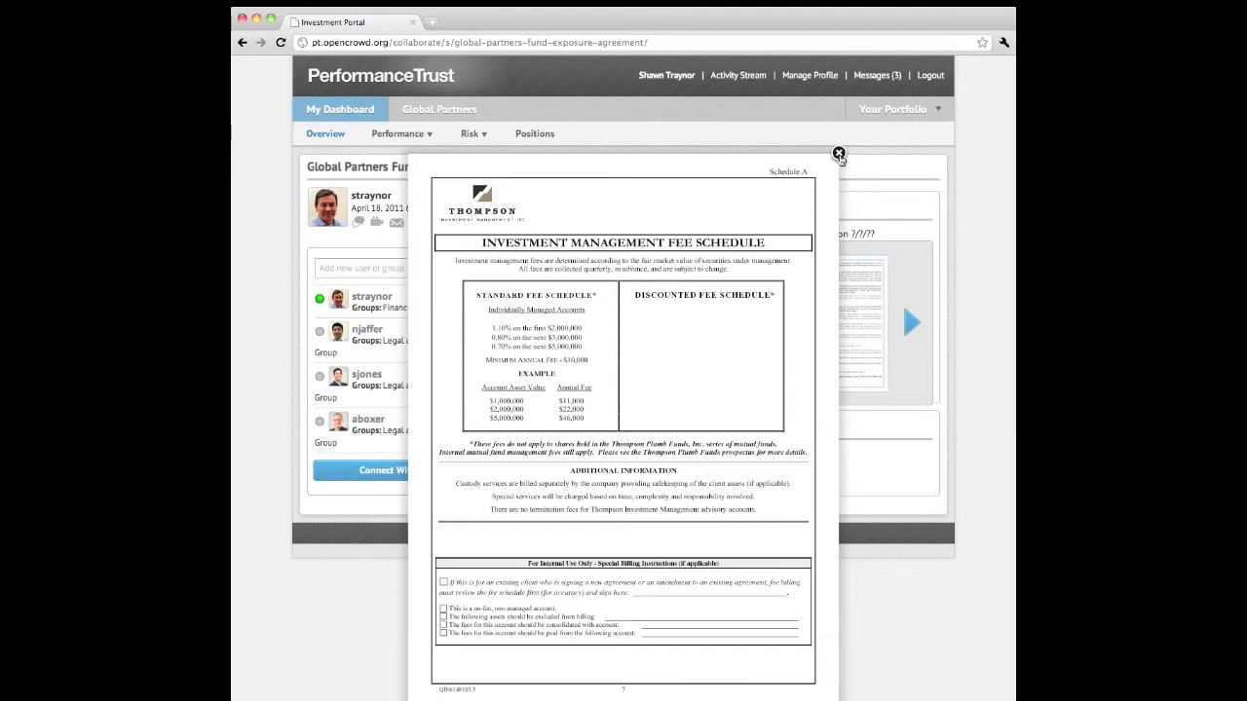
{"action": "left_click", "coordinate": [838, 154]}
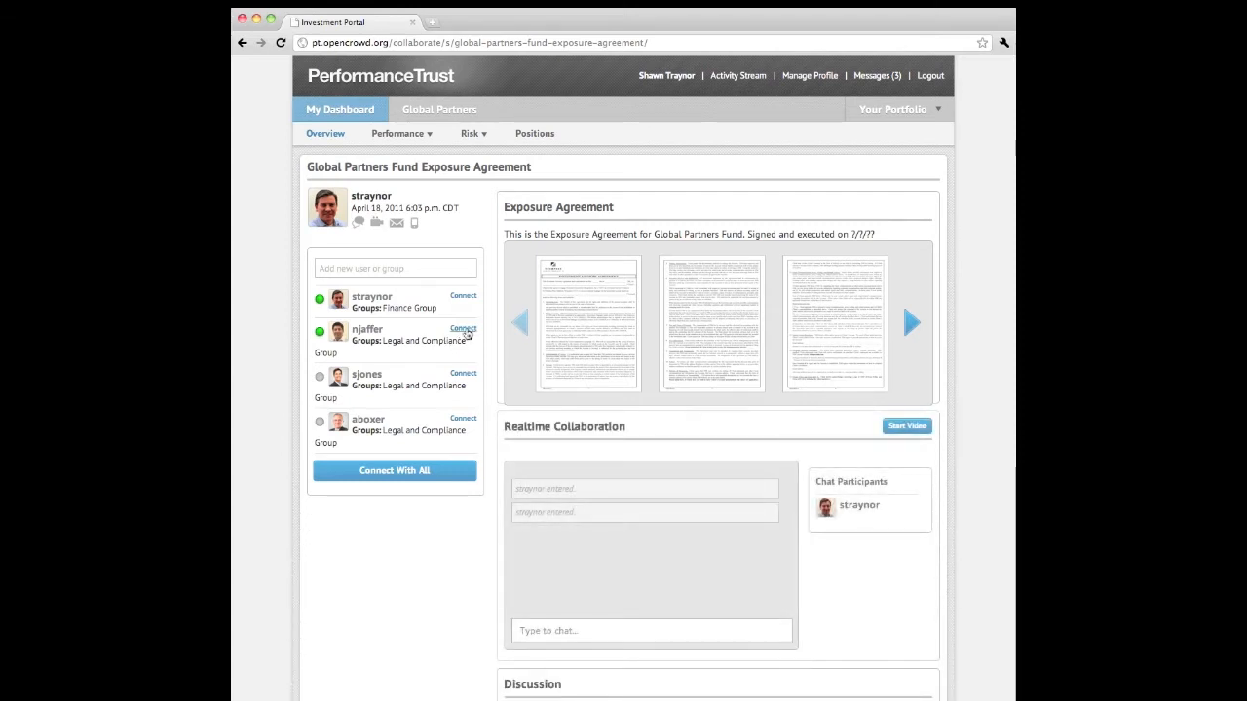
Step: Connect the second Legal and Compliance user and begin a chat message asking them to video chat
{"action": "left_click", "coordinate": [464, 327]}
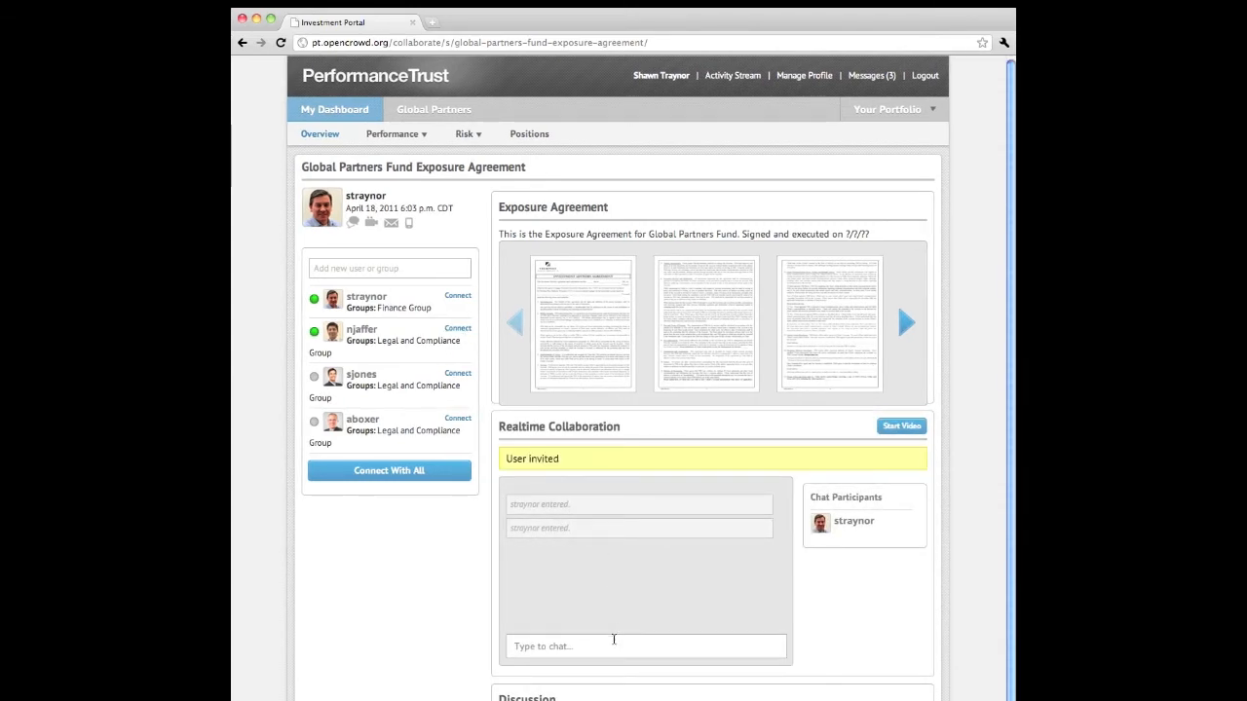
{"action": "left_click", "coordinate": [646, 646]}
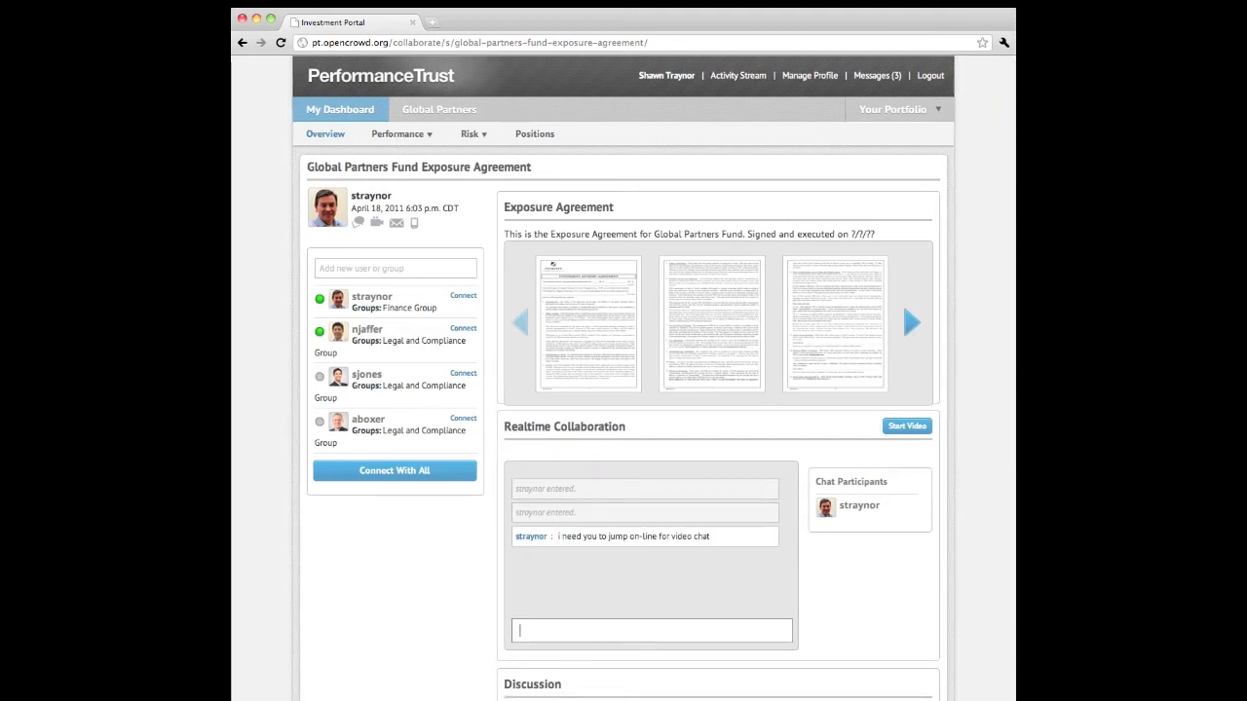
{"action": "mouse_move", "coordinate": [842, 499]}
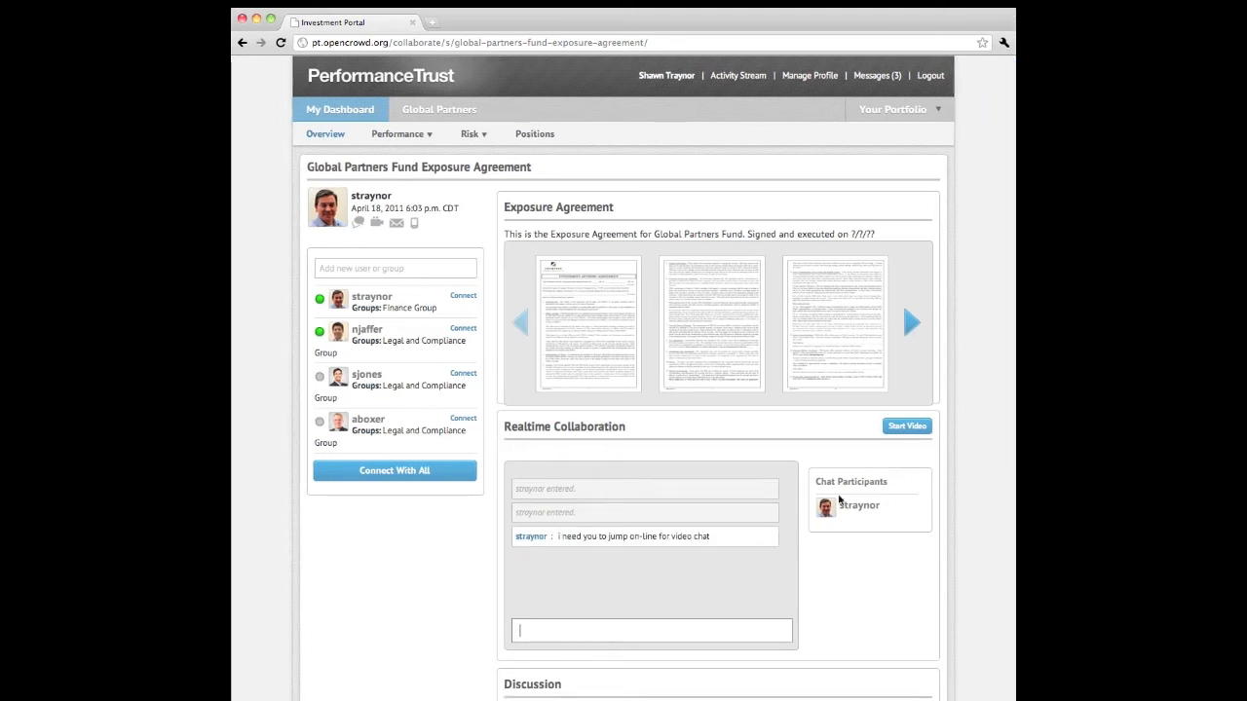
Step: Start the video chat, allowing camera and microphone access in the Flash settings dialog
{"action": "left_click", "coordinate": [904, 425]}
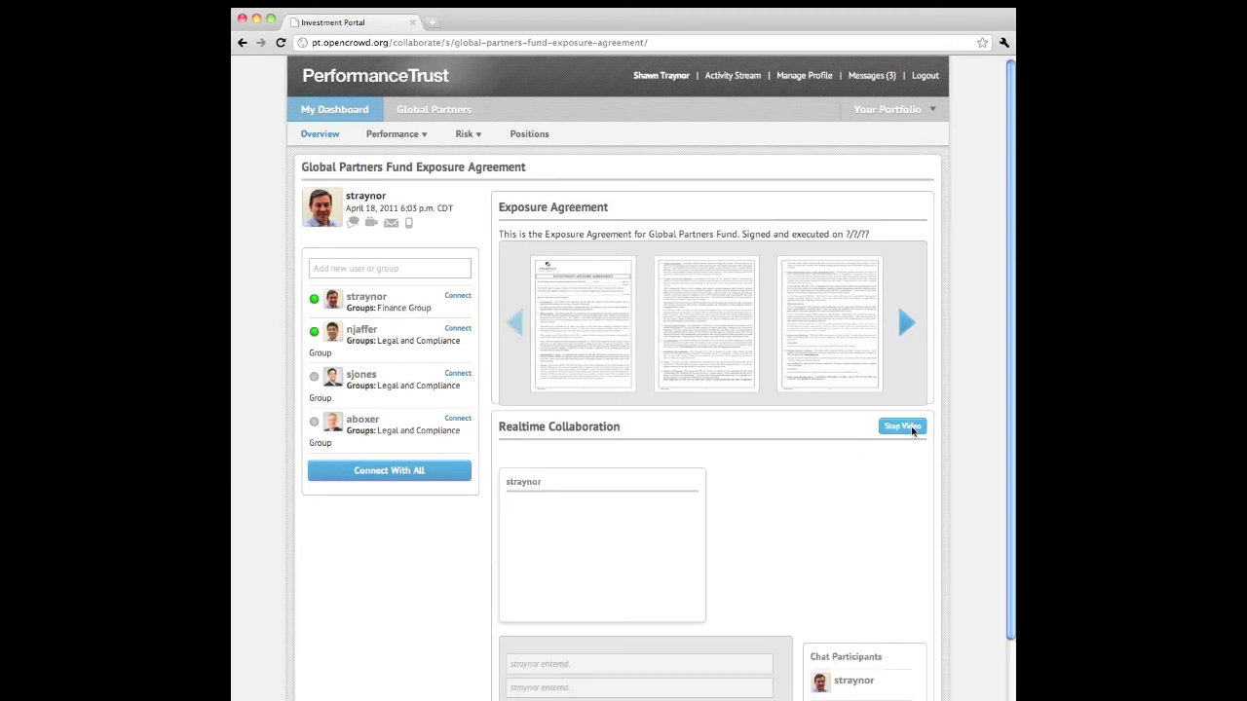
{"action": "left_click", "coordinate": [901, 425]}
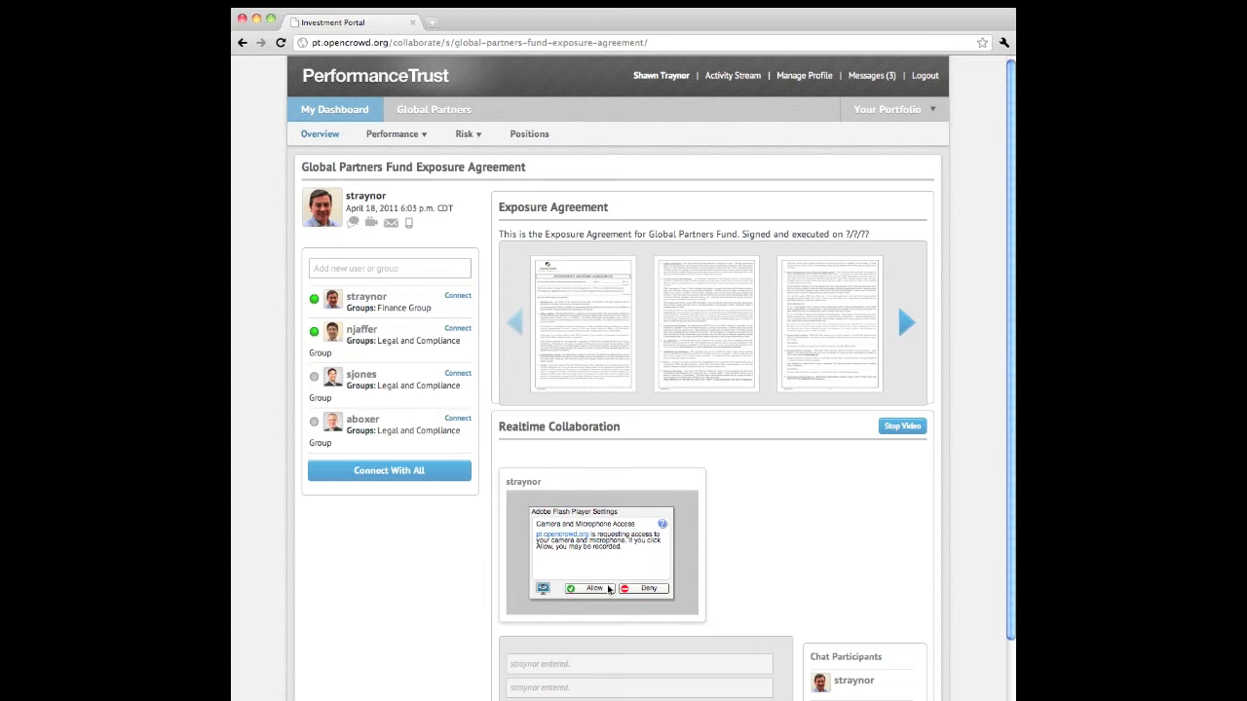
{"action": "left_click", "coordinate": [588, 589]}
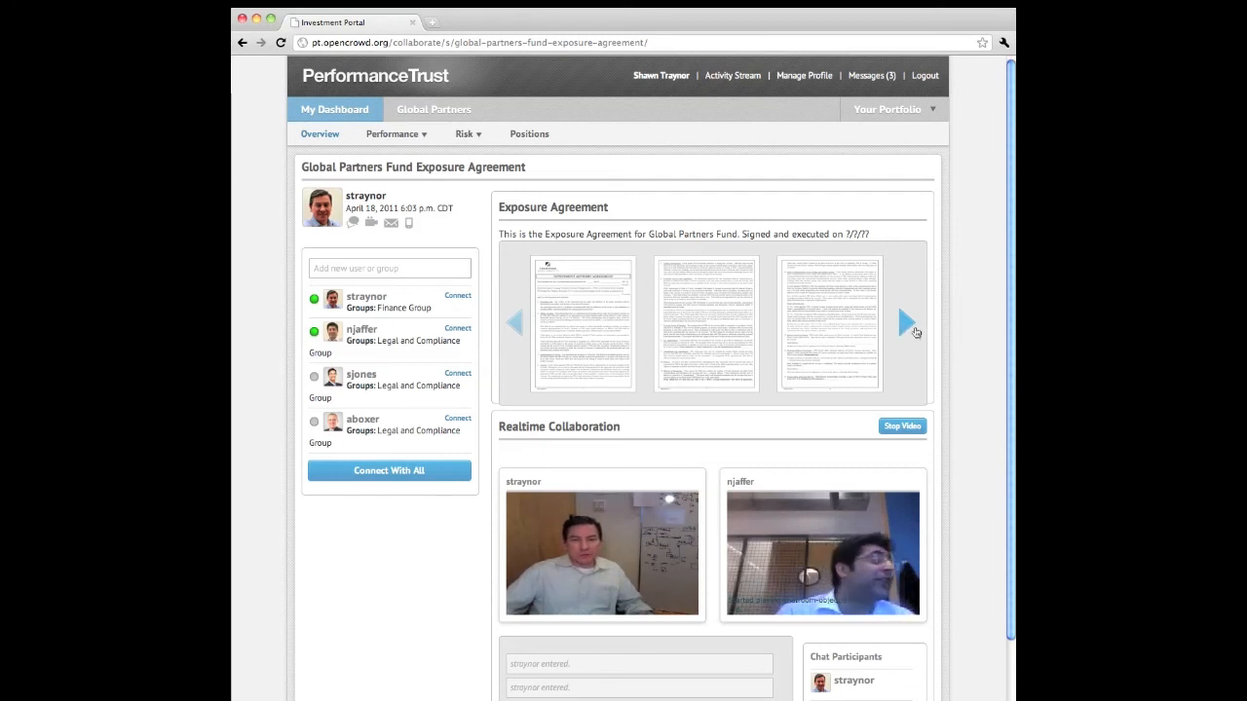
Step: Advance the agreement thumbnails two pages while the two-person video chat runs
{"action": "left_click", "coordinate": [904, 324]}
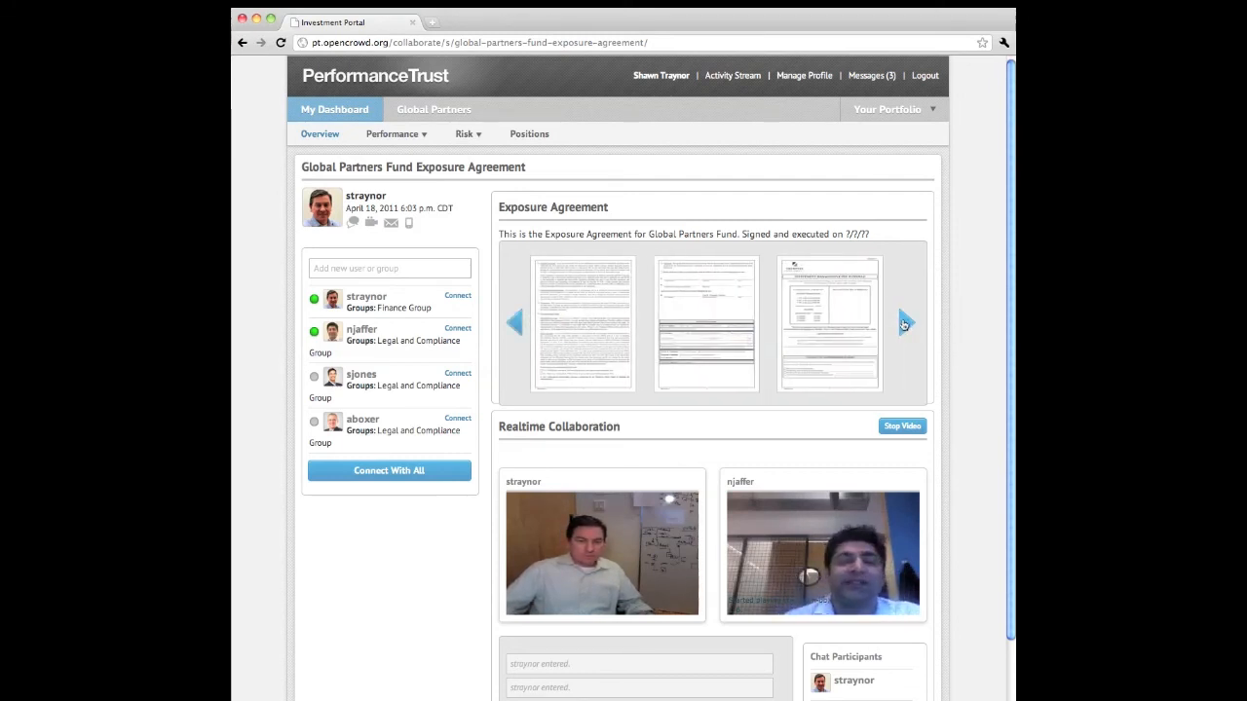
{"action": "left_click", "coordinate": [904, 324]}
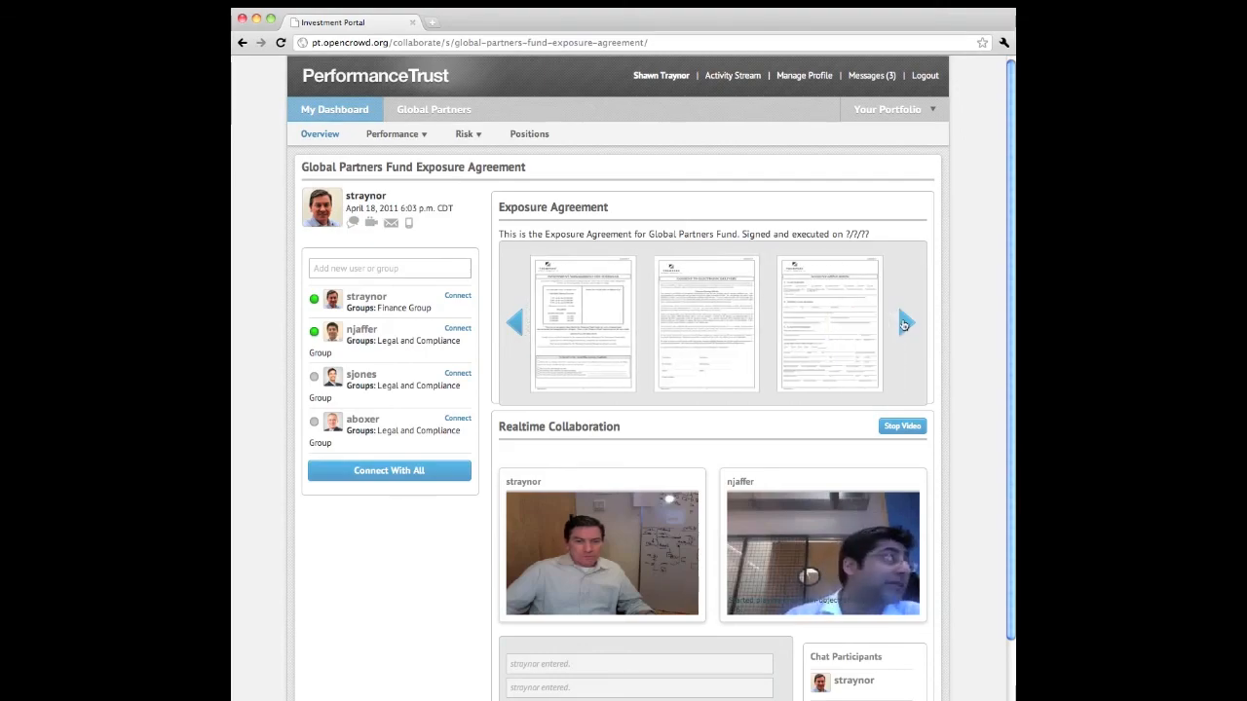